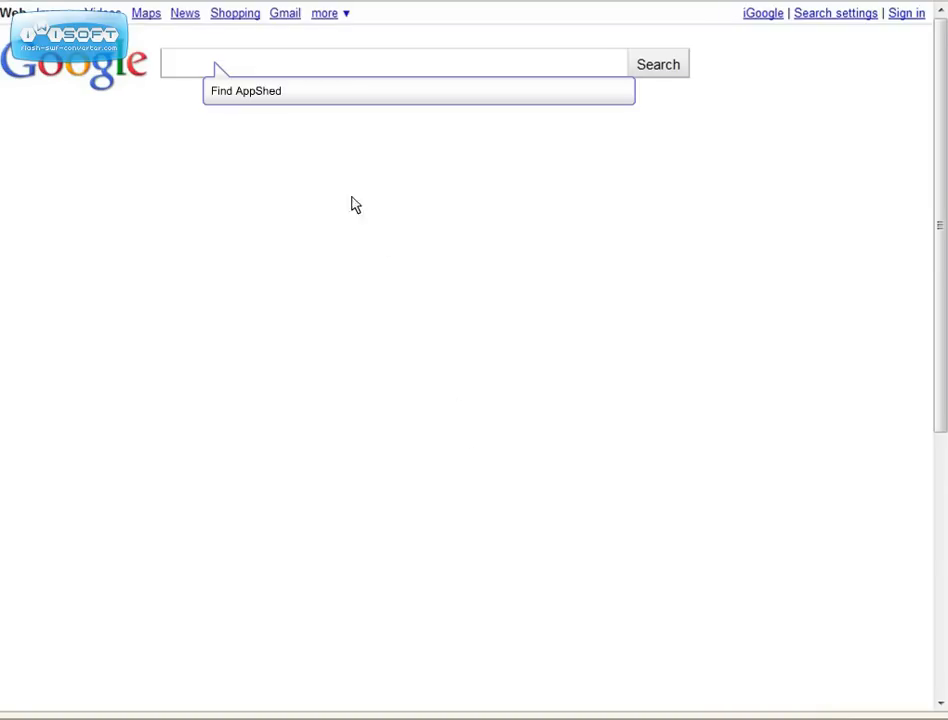
type("www.app")
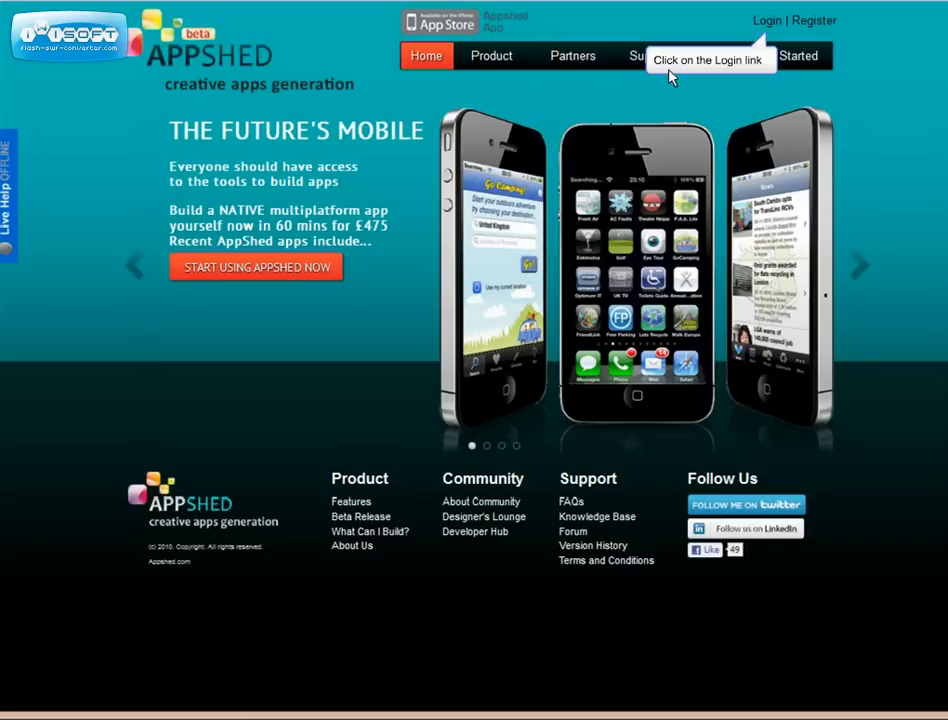
left_click(768, 20)
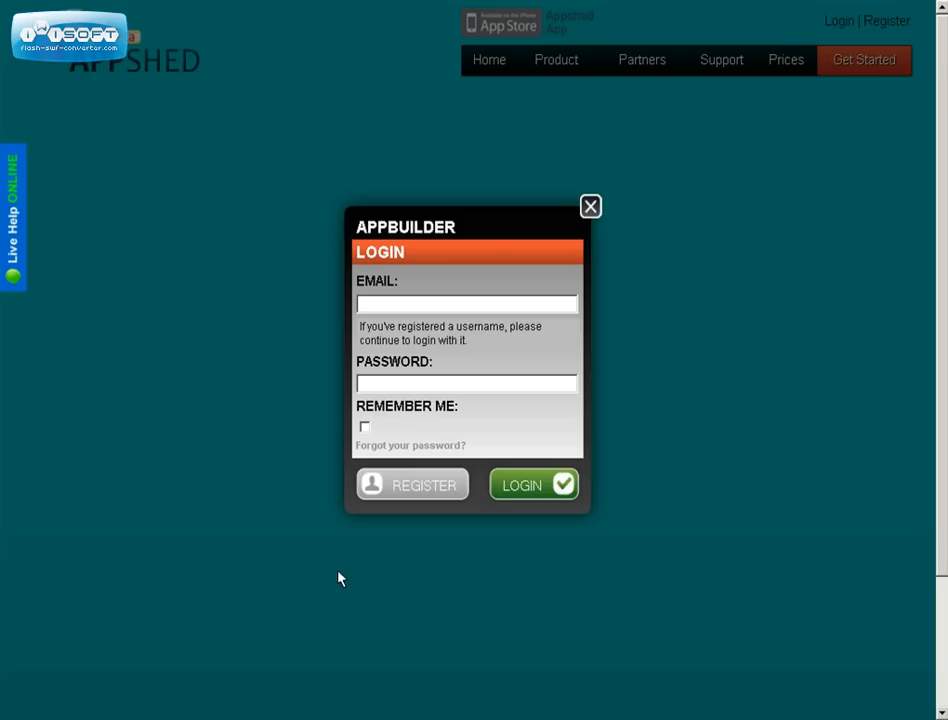
mouse_move(460, 310)
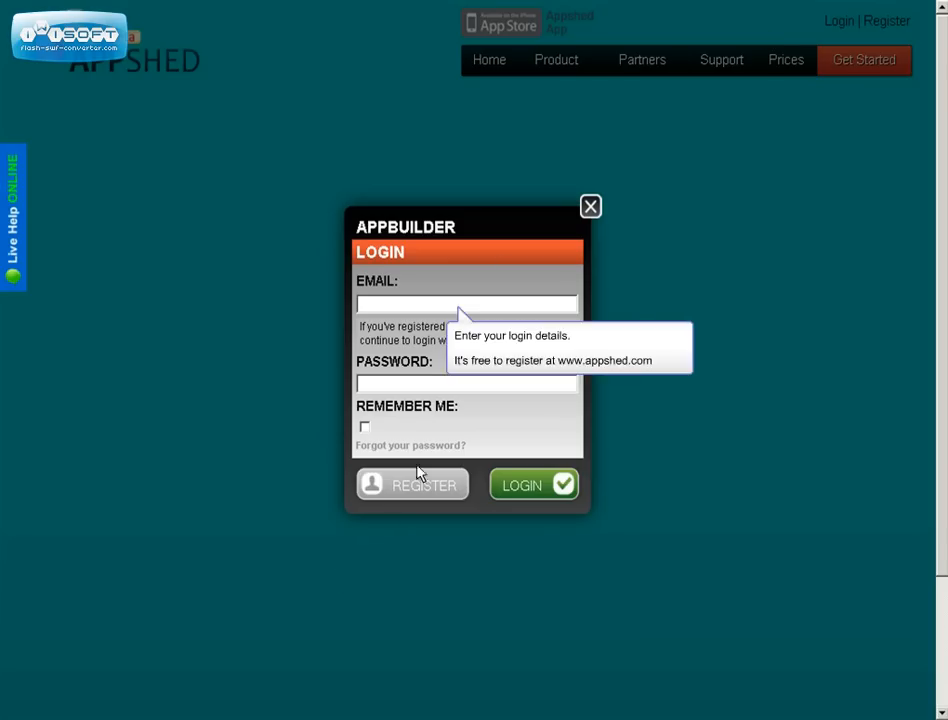
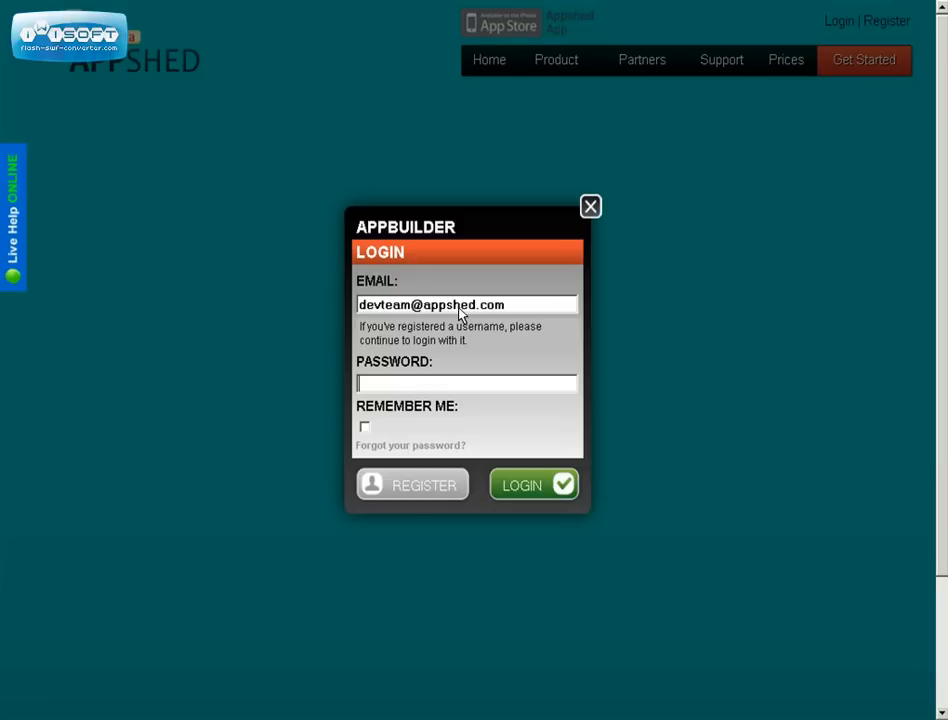
left_click(534, 486)
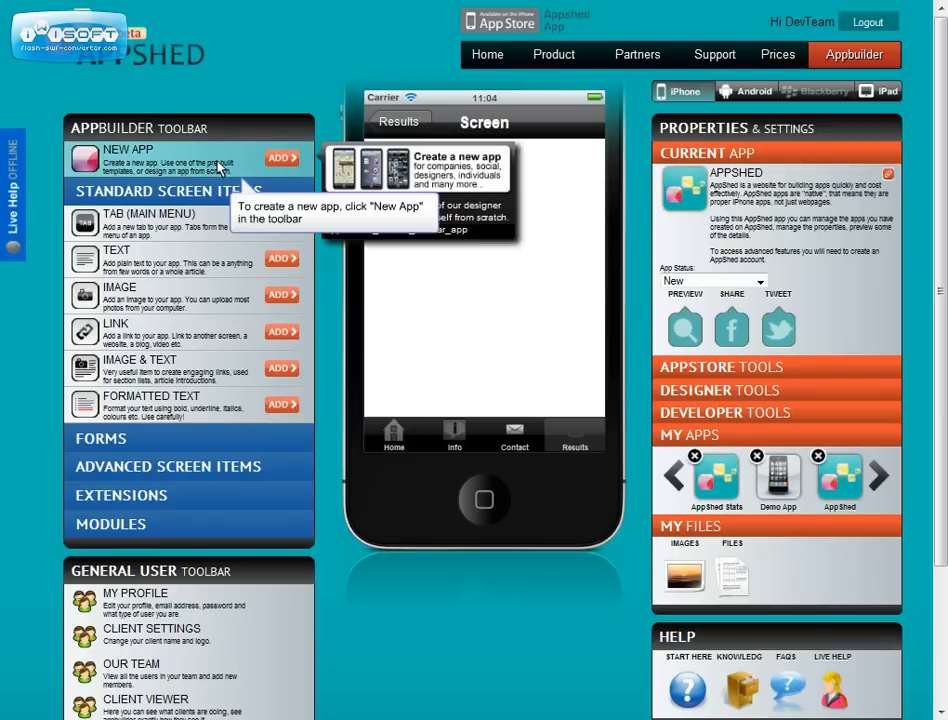
Step: Start a new app and browse templates, previewing the restaurant template's Menu page
left_click(282, 158)
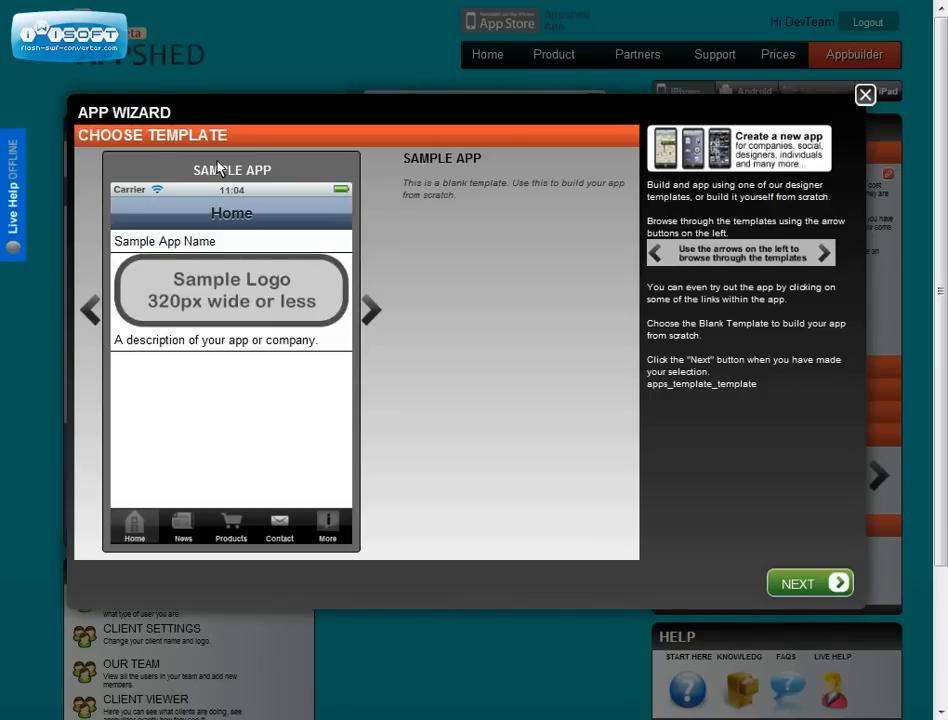
mouse_move(372, 308)
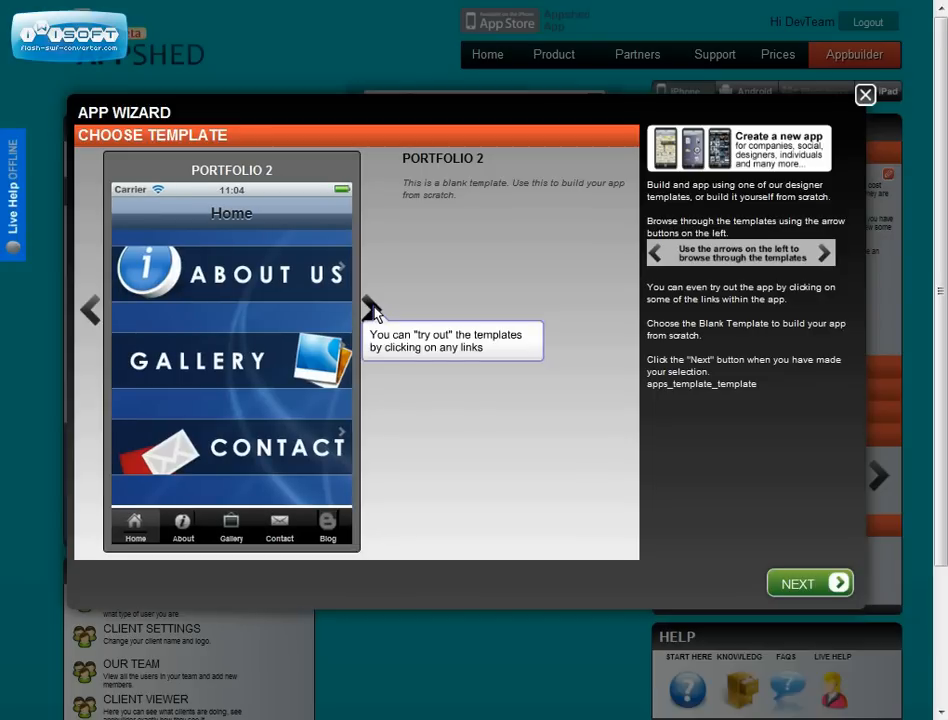
left_click(372, 310)
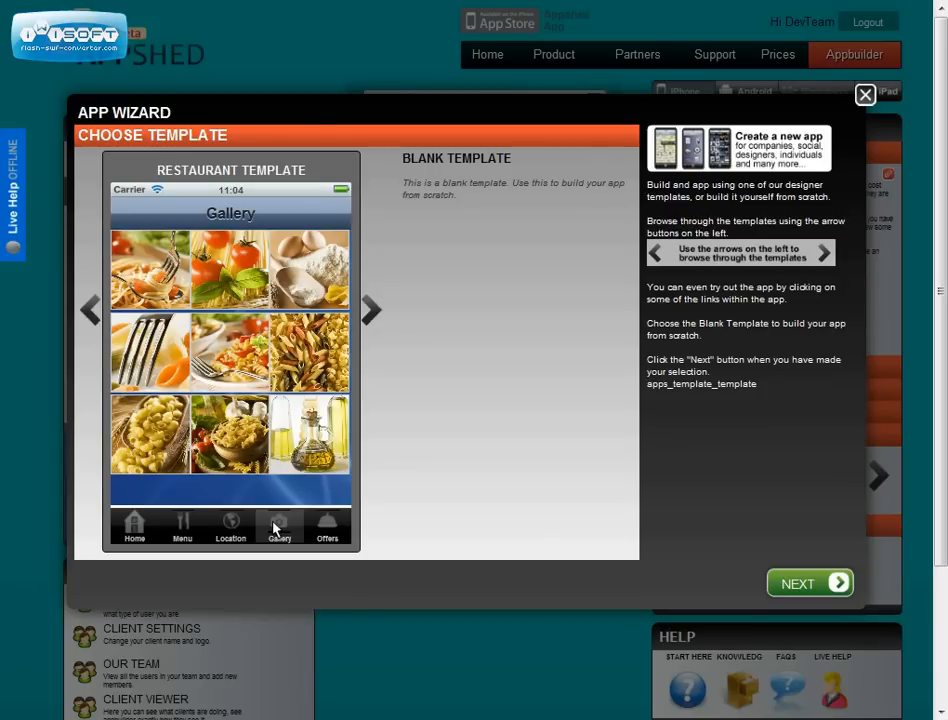
left_click(180, 524)
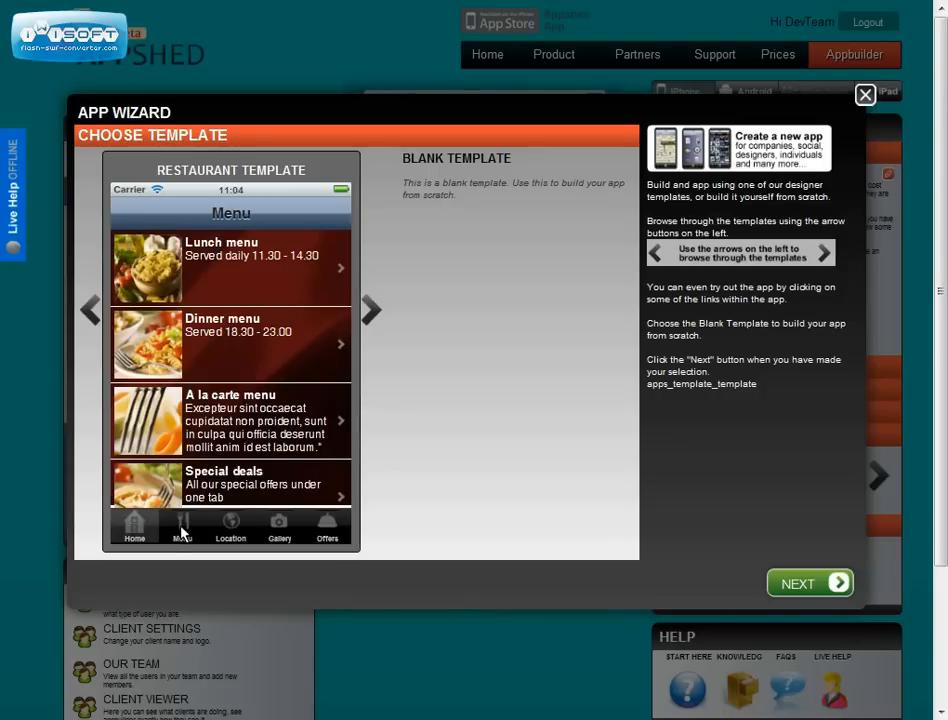
Step: Choose the Blank Template and continue to the app details form
left_click(372, 308)
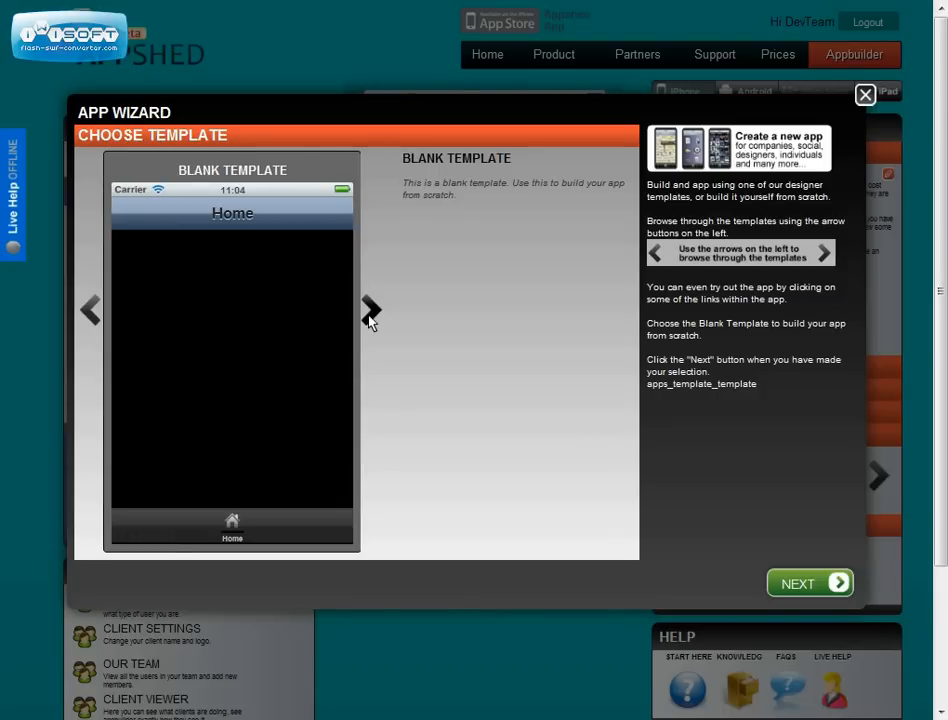
mouse_move(280, 344)
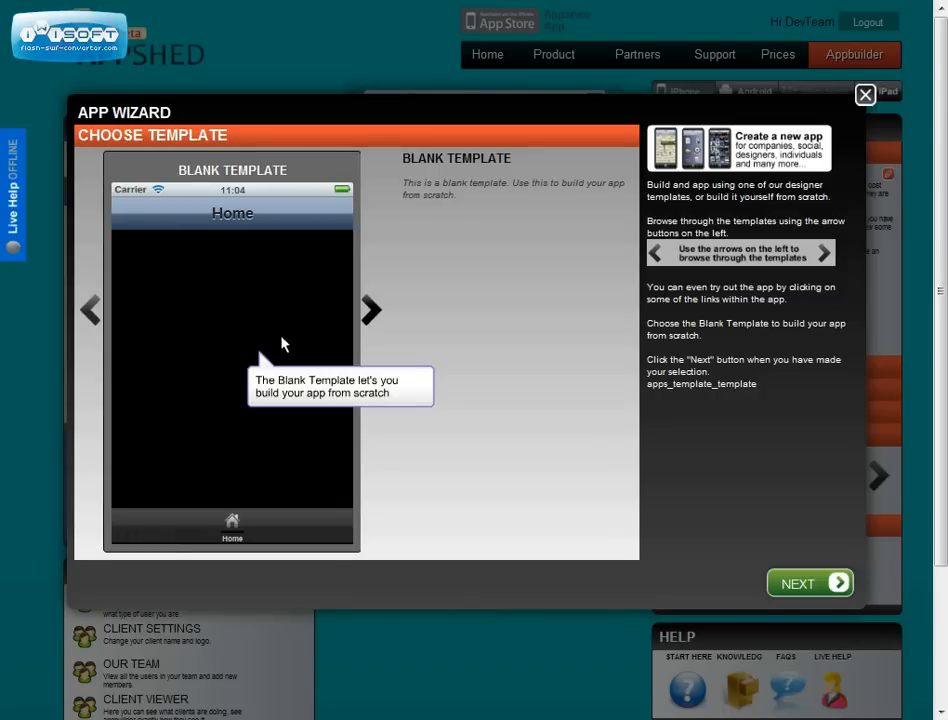
left_click(372, 310)
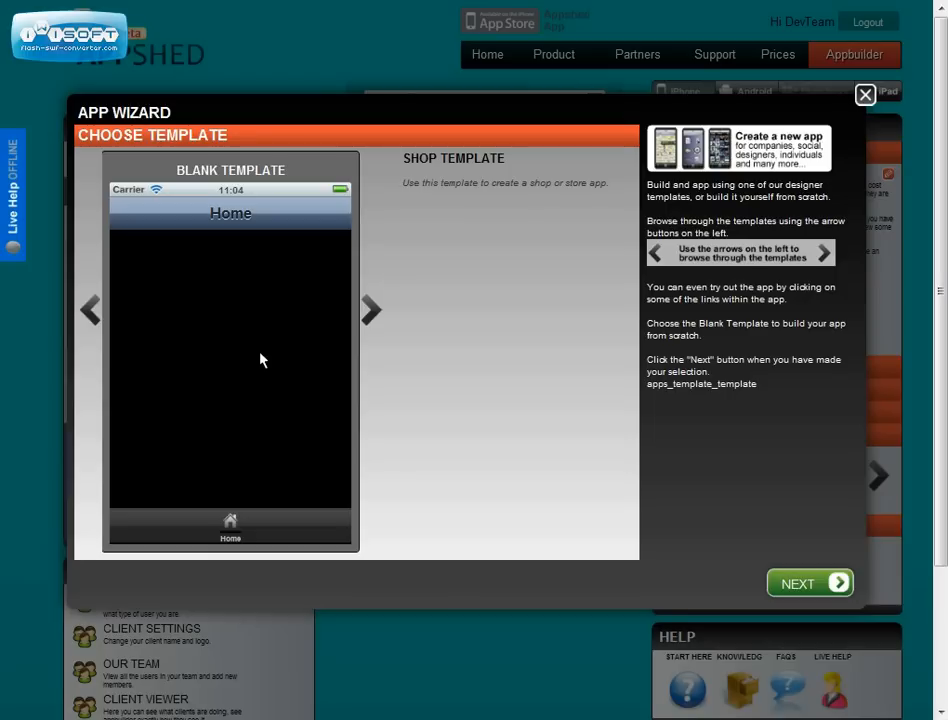
mouse_move(530, 540)
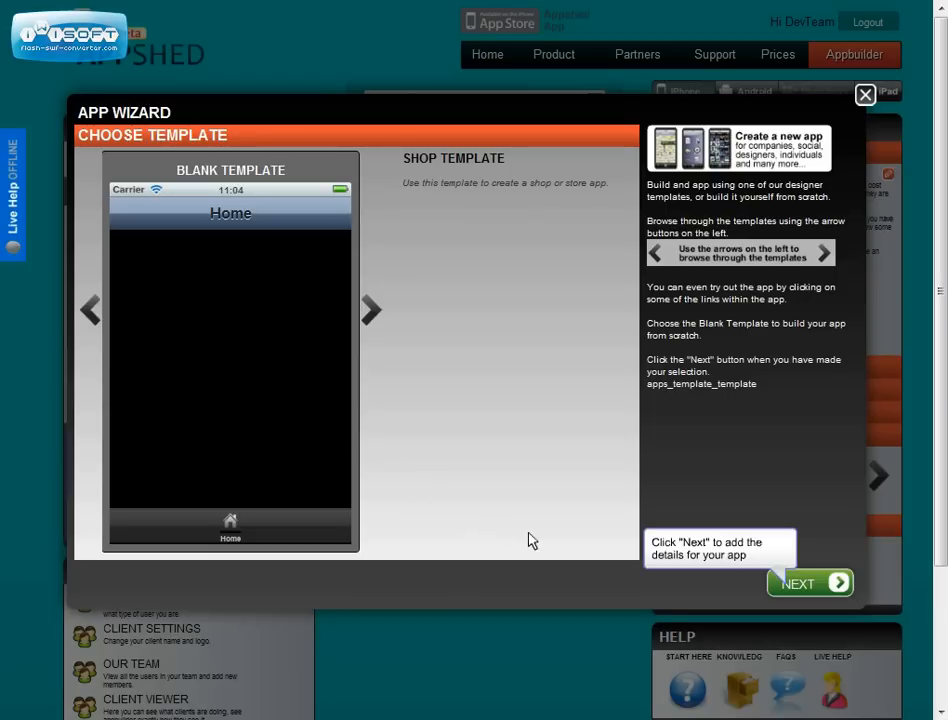
left_click(810, 584)
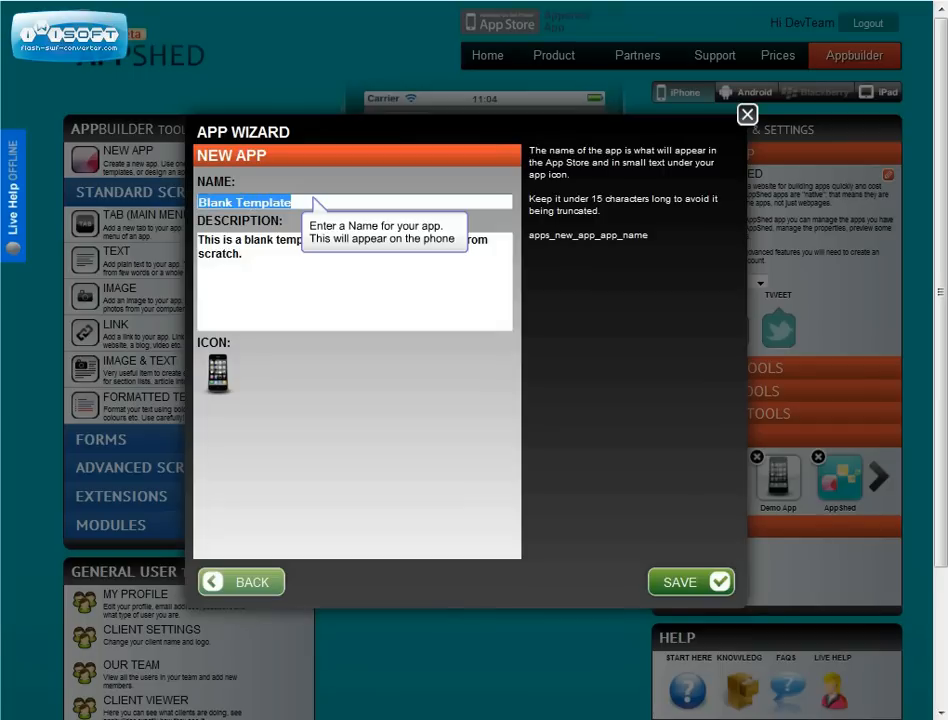
Step: Name the app 'Gift Shop' and replace the description with 'Find great gifts using this app'
type("Gift Shop")
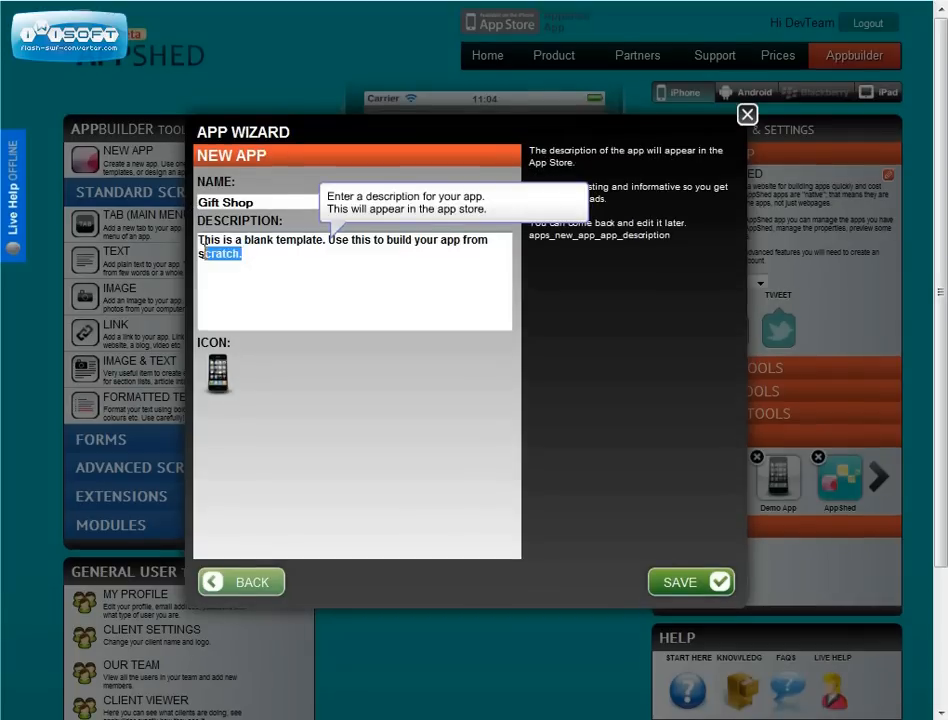
triple_click(344, 246)
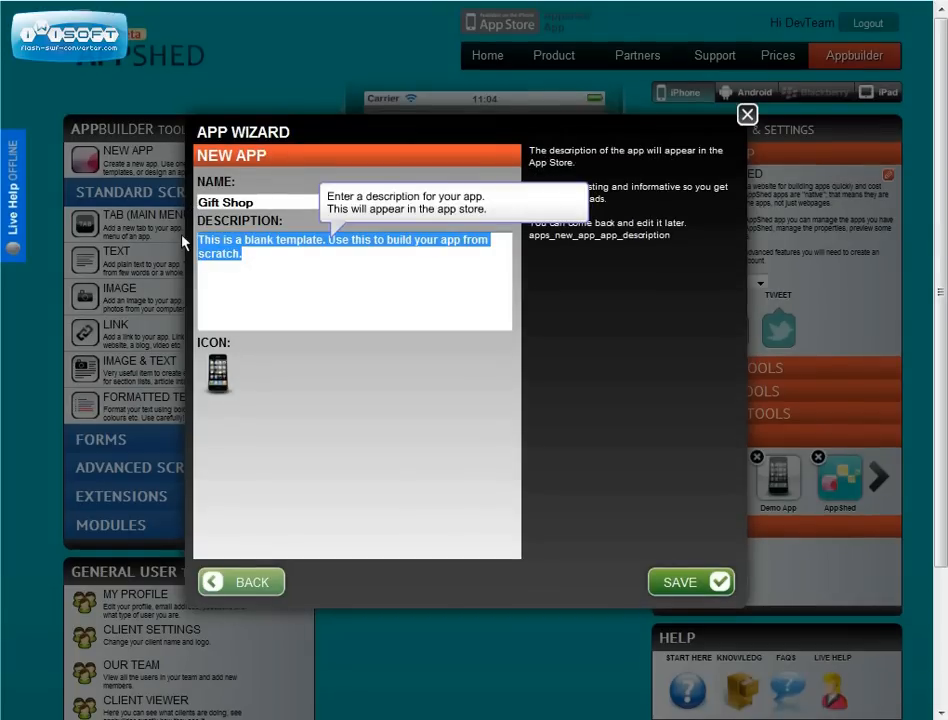
type("Find g")
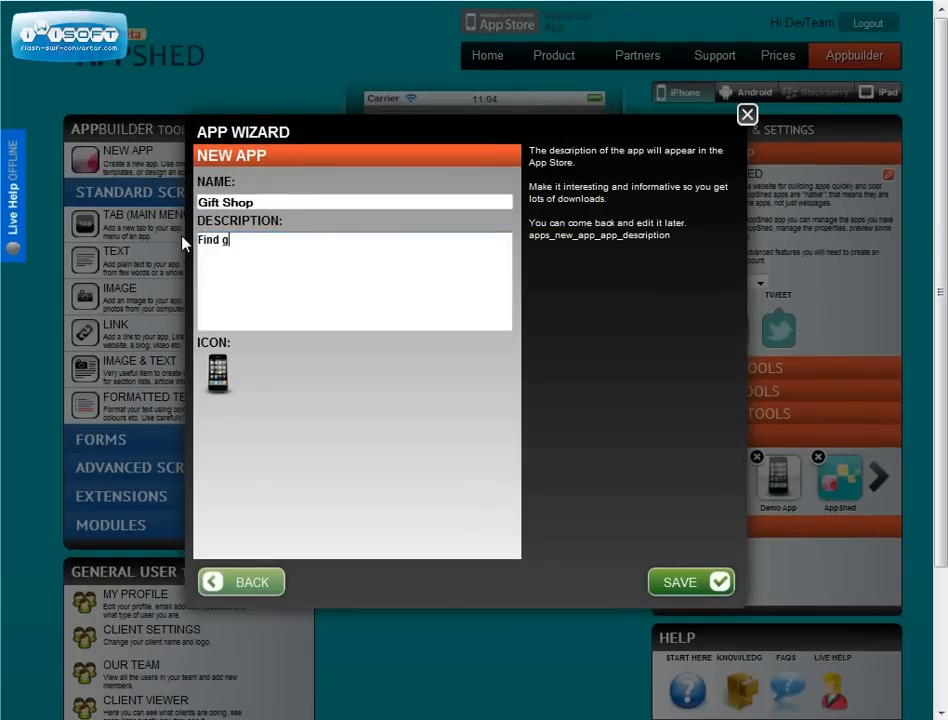
type("reat gifts")
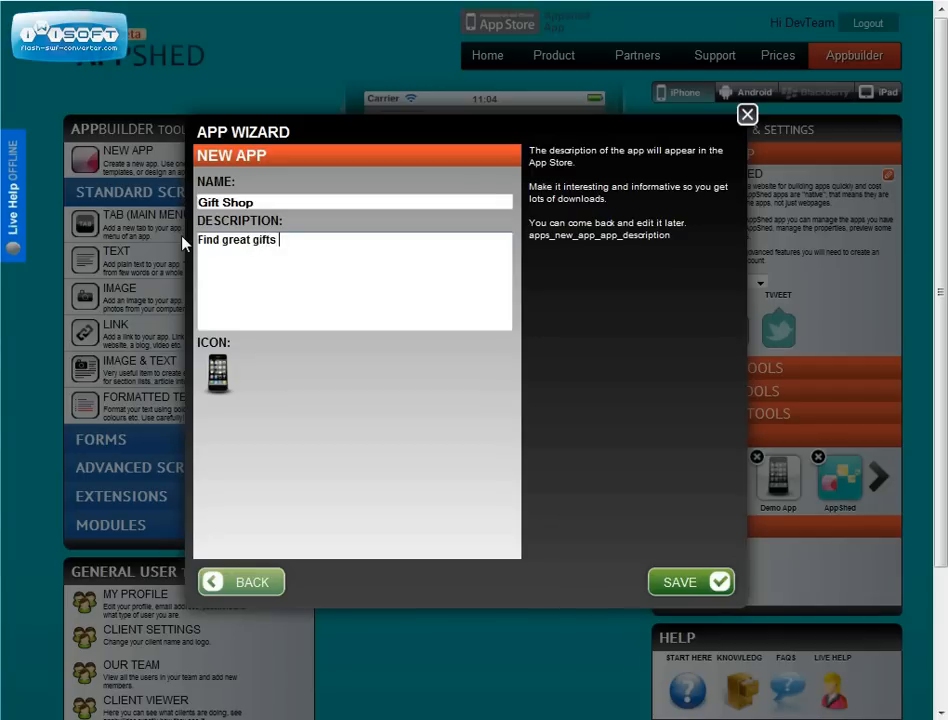
type("using this app")
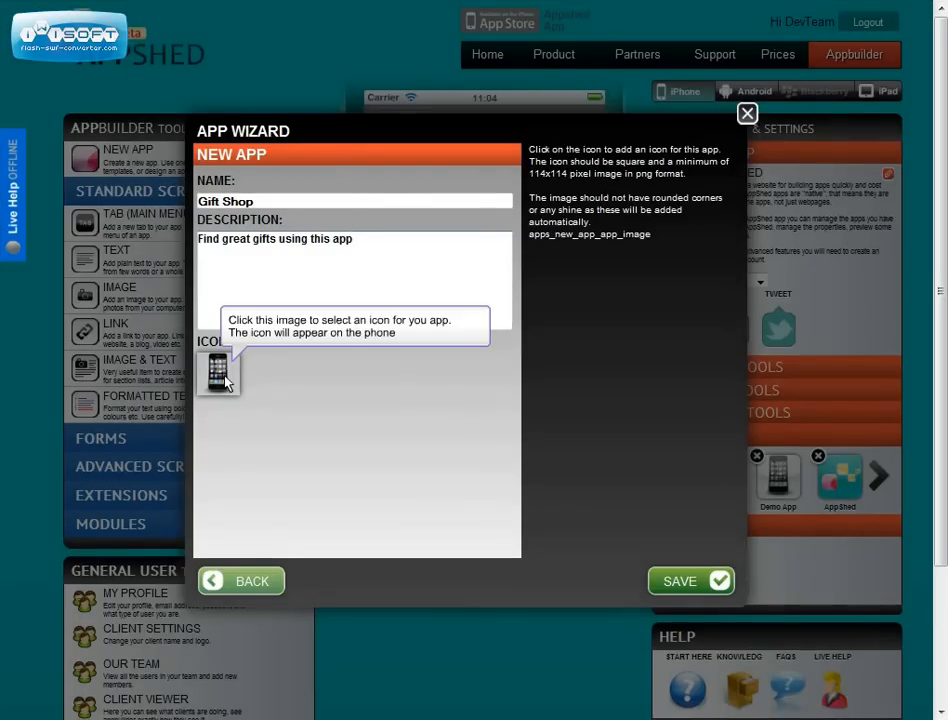
Step: Set FREE-GIFT-ICON.PNG from the Template Images library as the app's icon
left_click(218, 372)
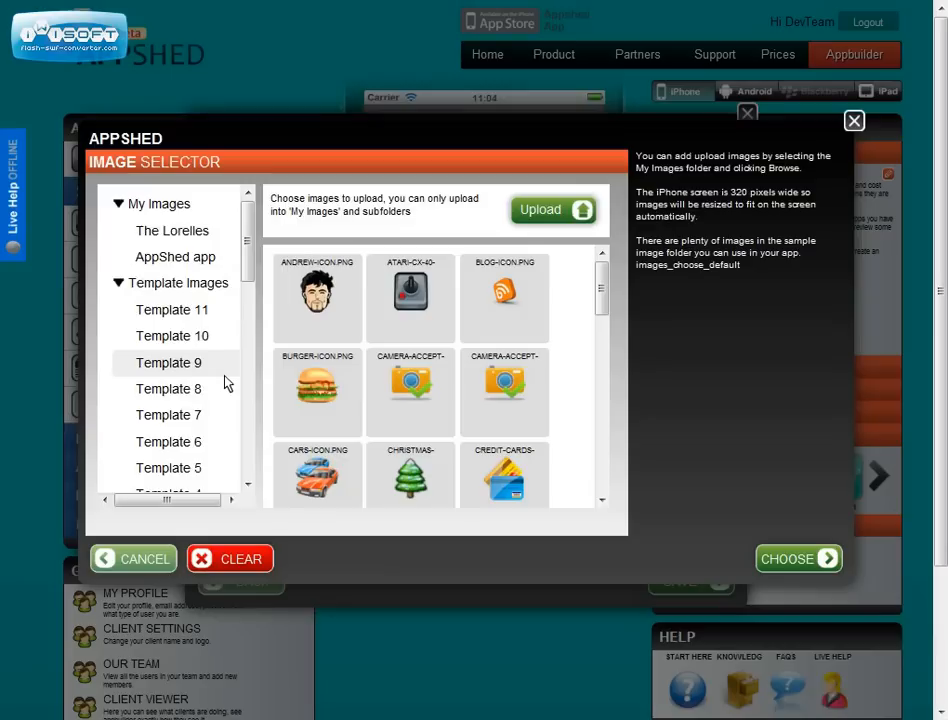
mouse_move(324, 444)
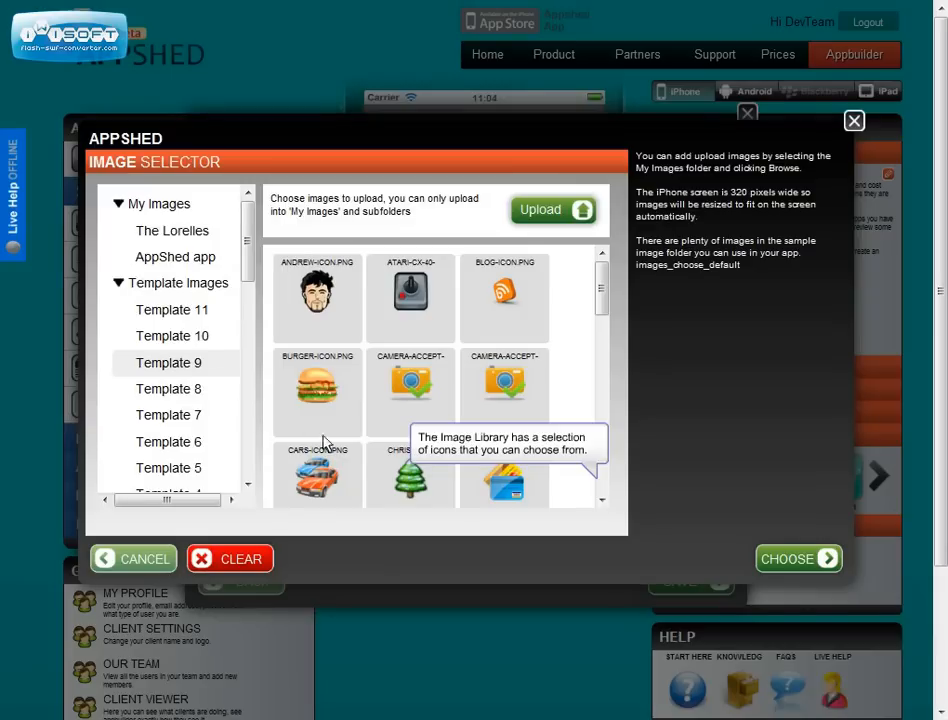
scroll("down", 3)
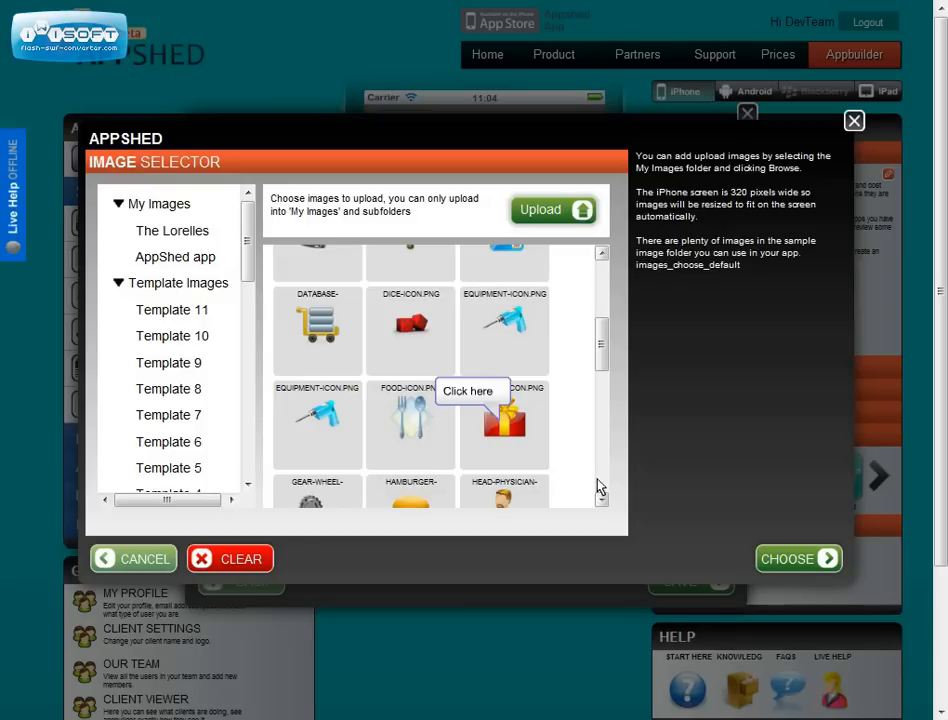
left_click(504, 424)
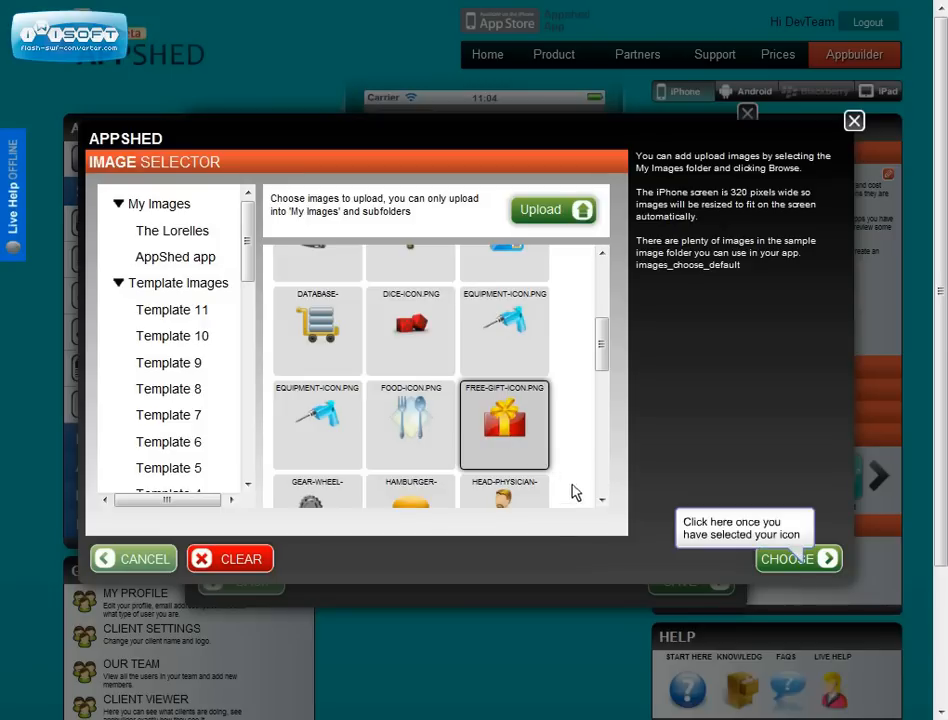
left_click(788, 560)
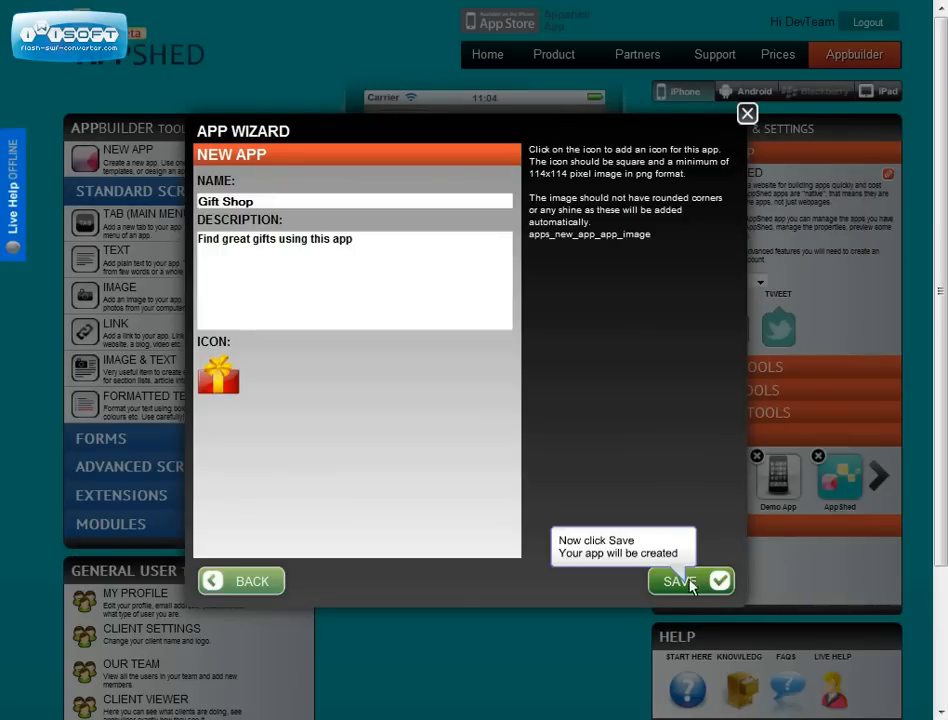
Step: Save to create the Gift Shop app, then browse through the other saved apps in My Apps
left_click(678, 580)
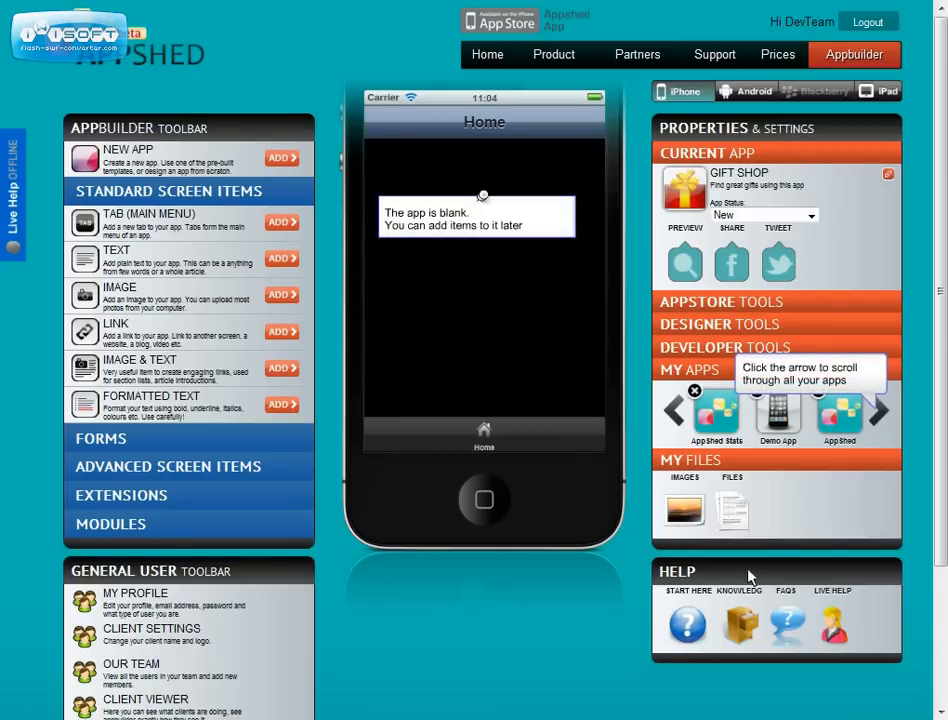
left_click(878, 412)
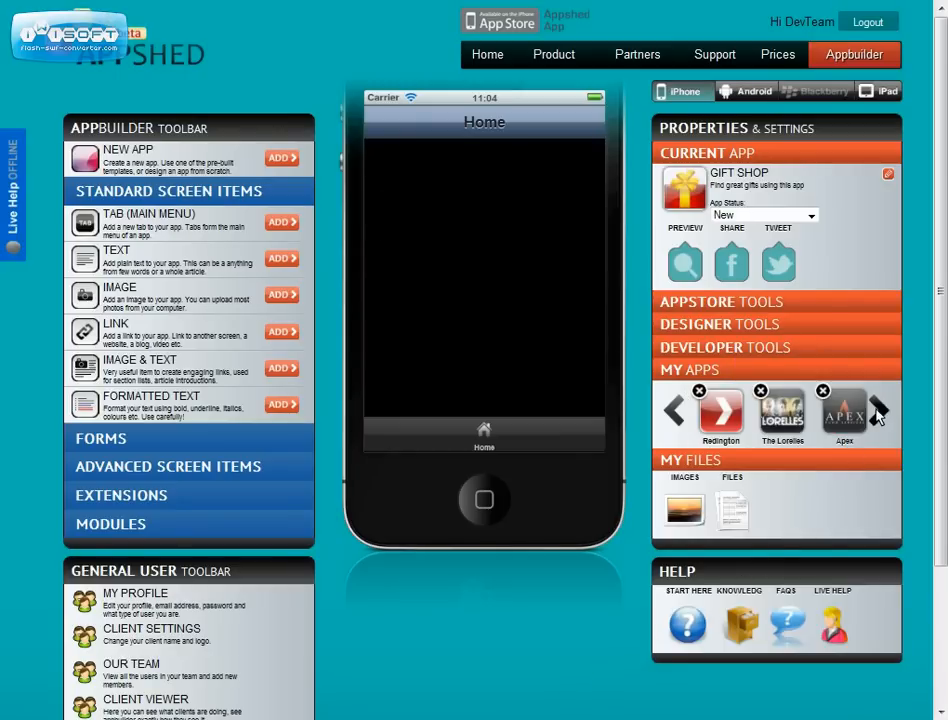